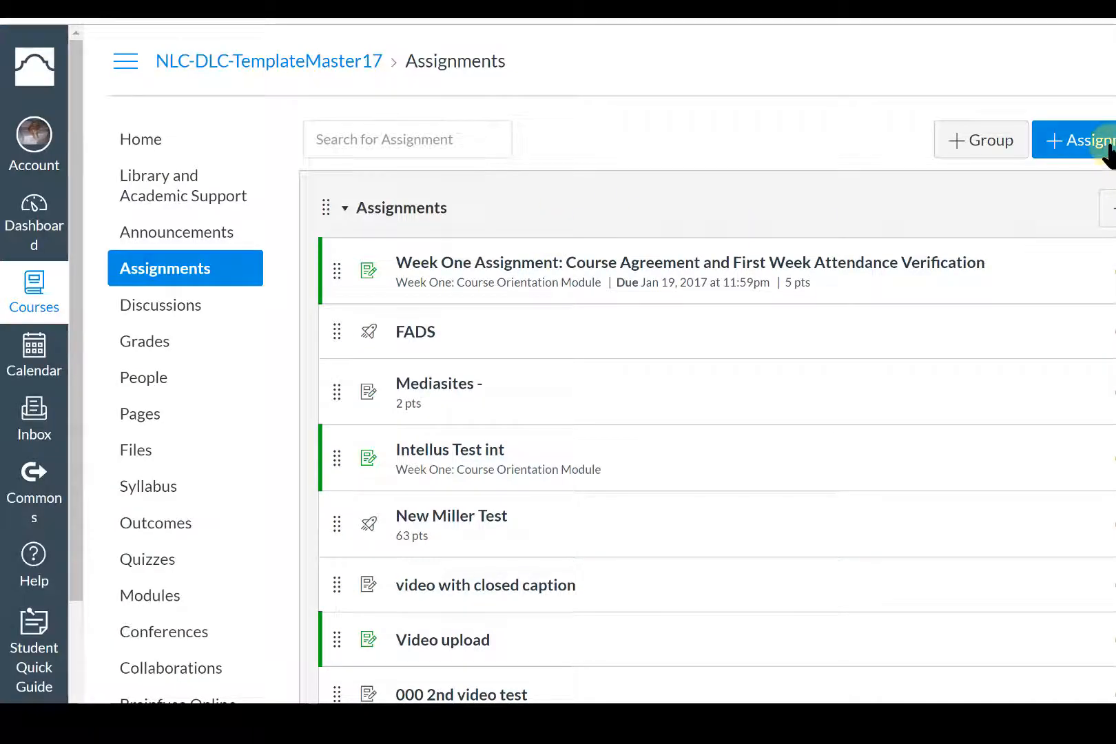
- Create a new assignment with the + Assignment button
left_click(1082, 139)
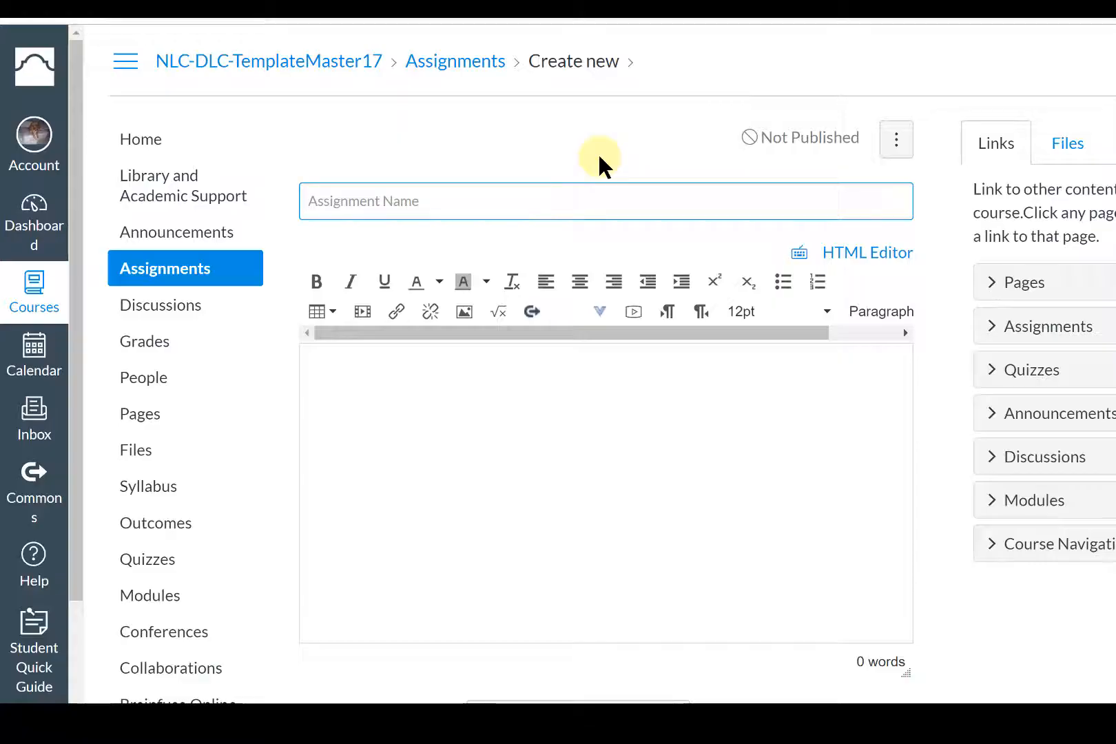
- Scroll down the assignment form to the submission type and file type options
scroll("down", 3)
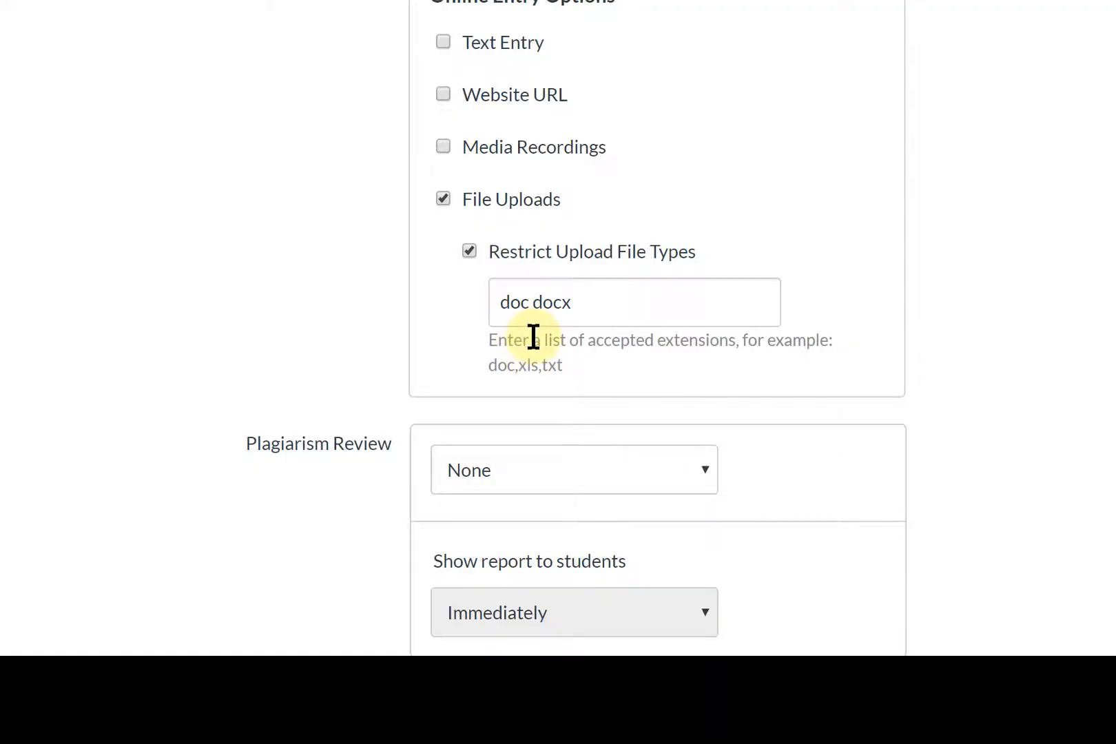
mouse_move(537, 408)
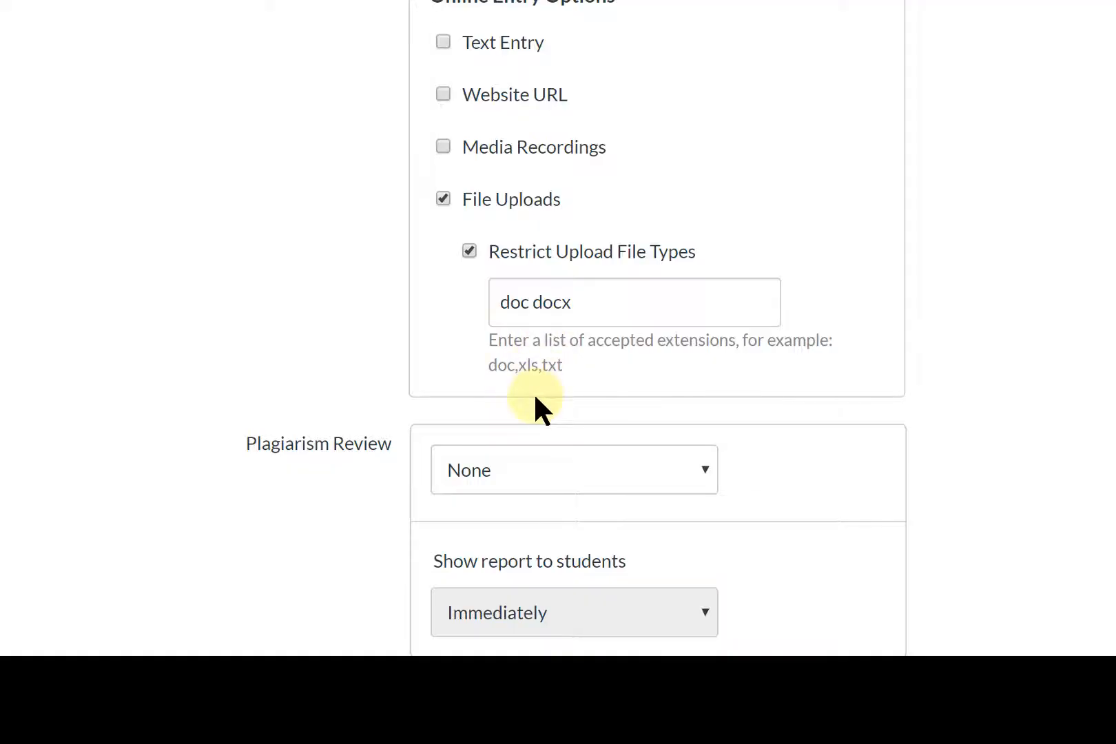
scroll("down", 3)
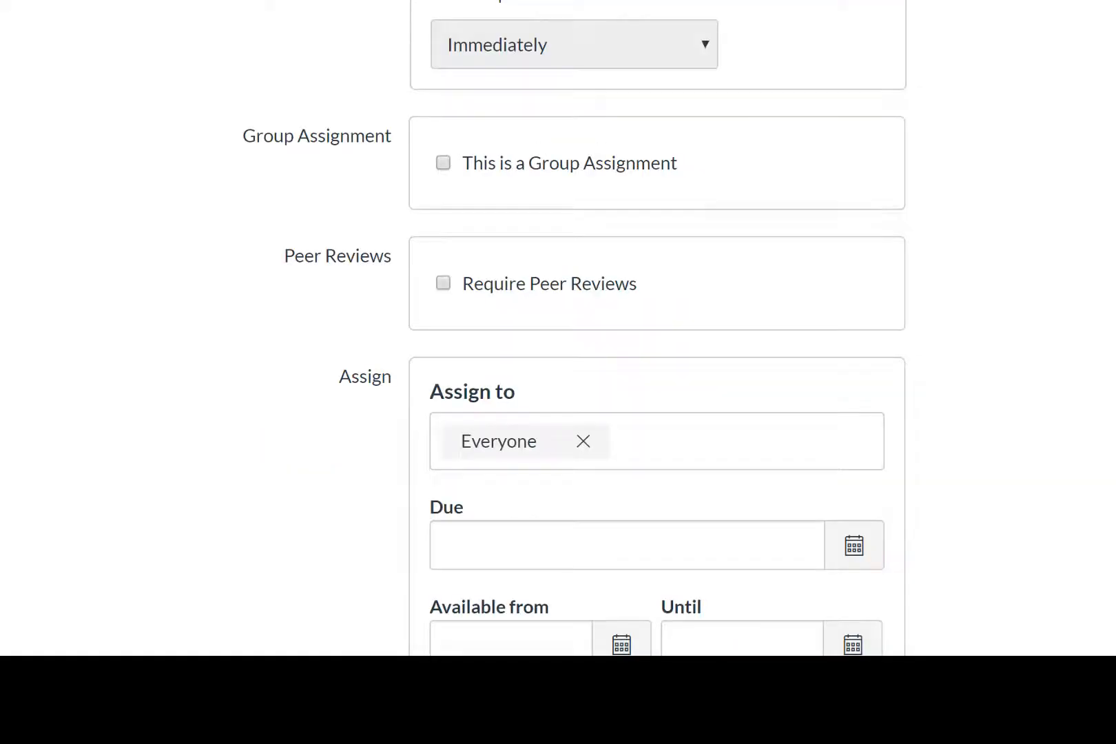
scroll("down", 3)
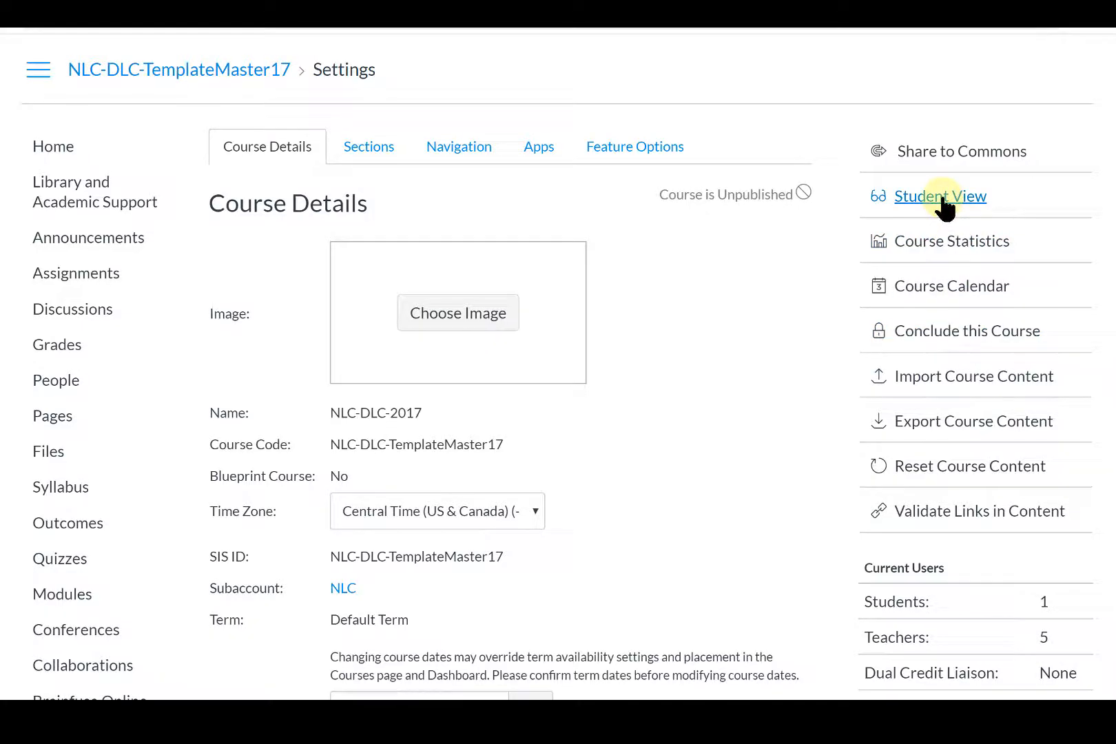
- In Student View, find '000 canvas upload test' under Assignments and start a submission
left_click(940, 195)
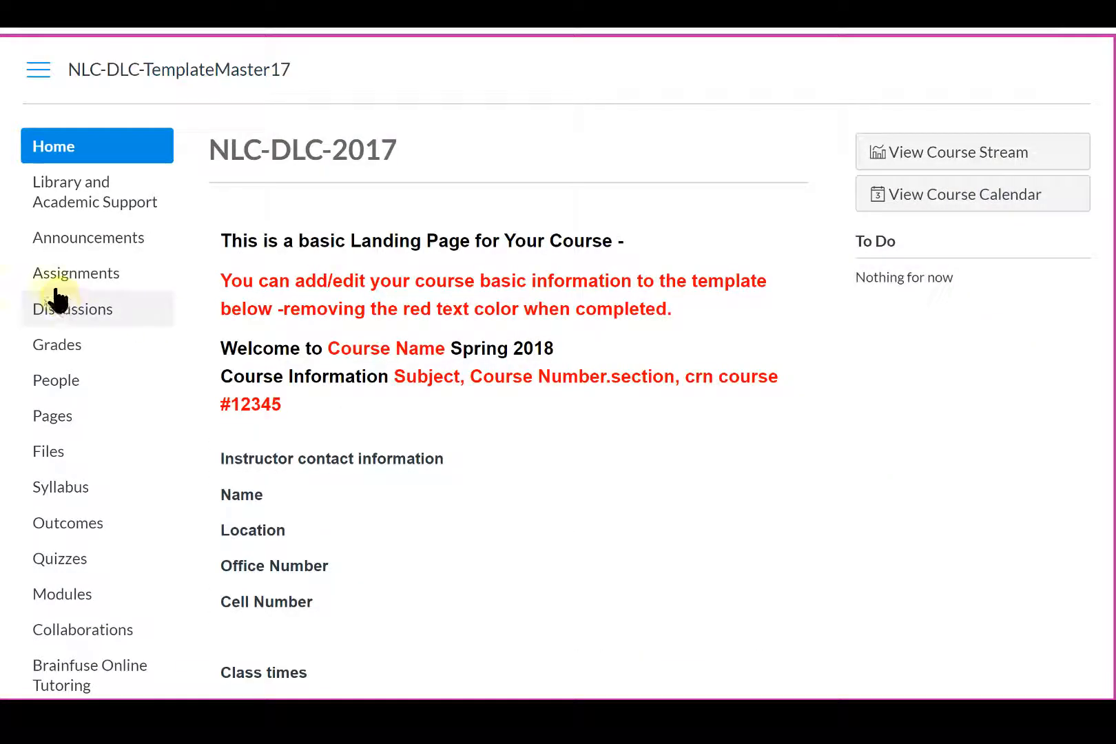
left_click(77, 273)
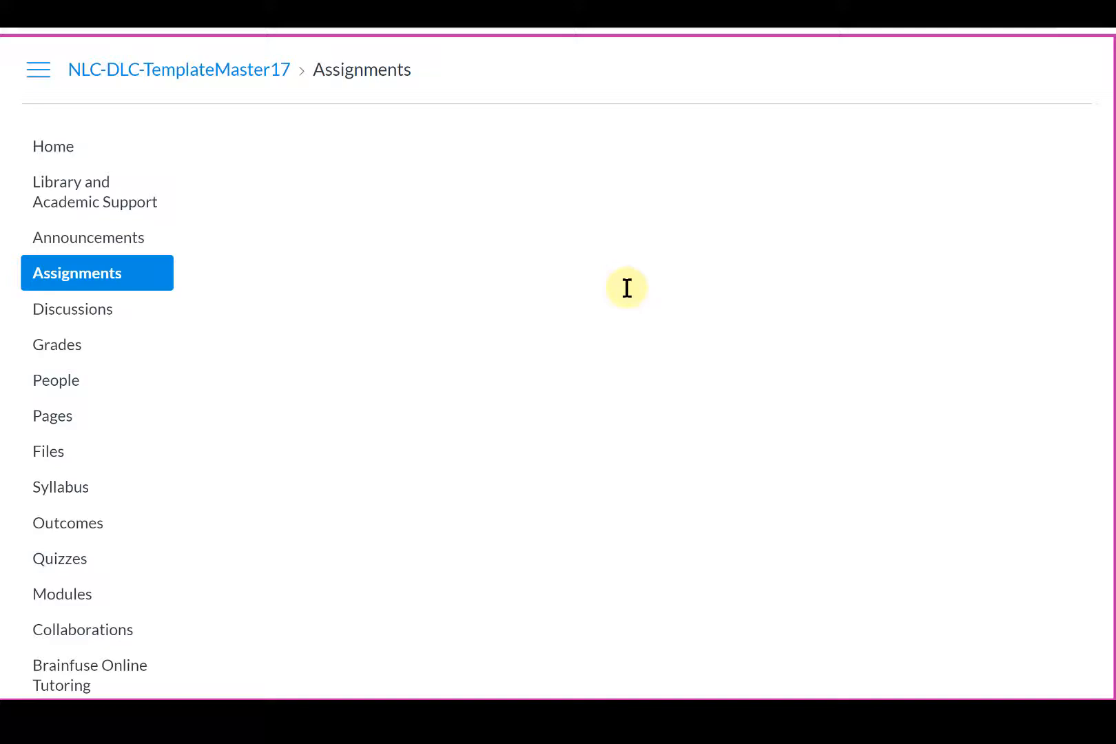
type("canva")
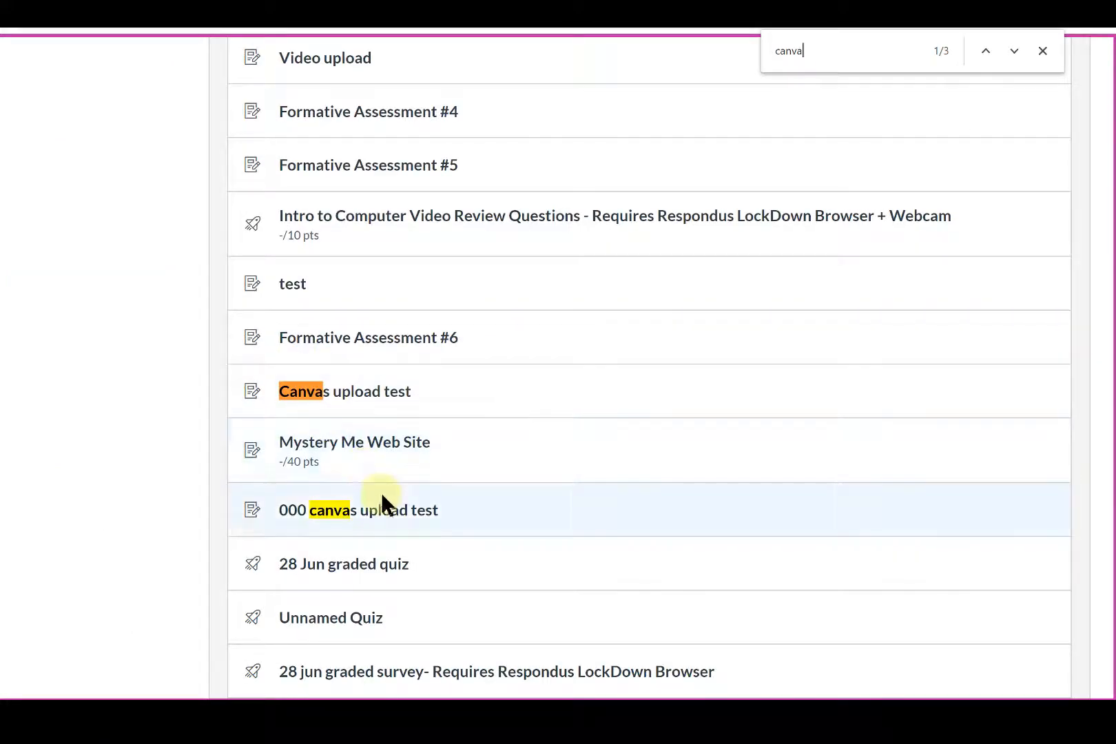
left_click(358, 509)
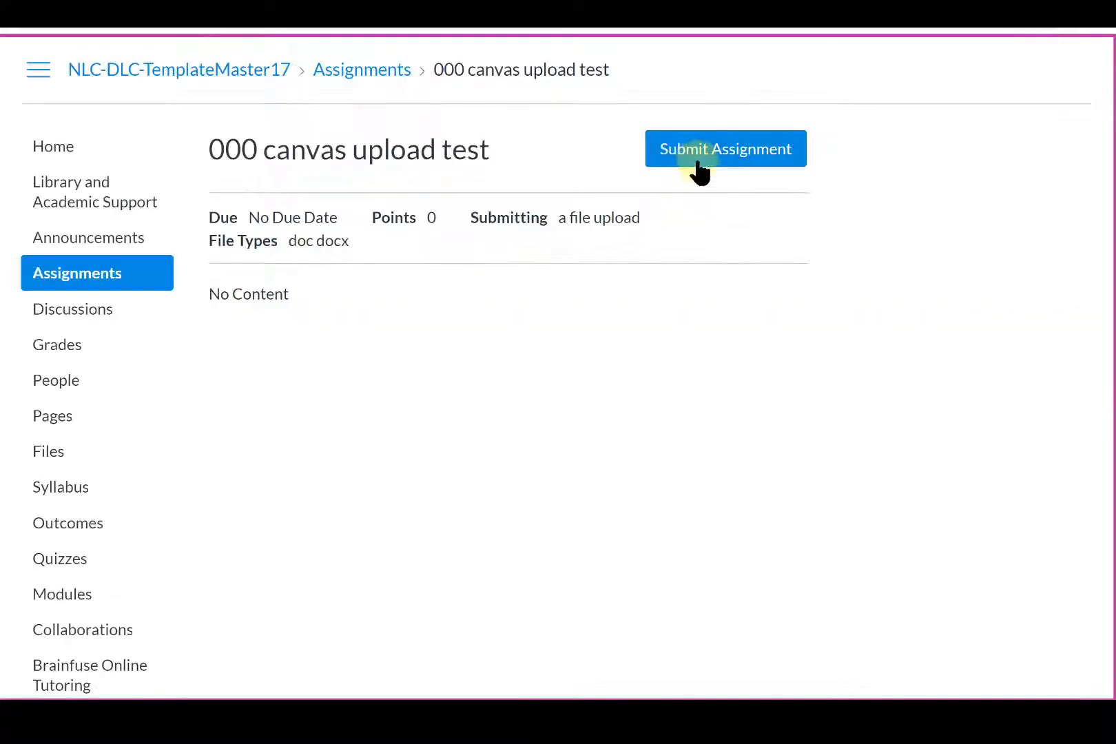
left_click(725, 149)
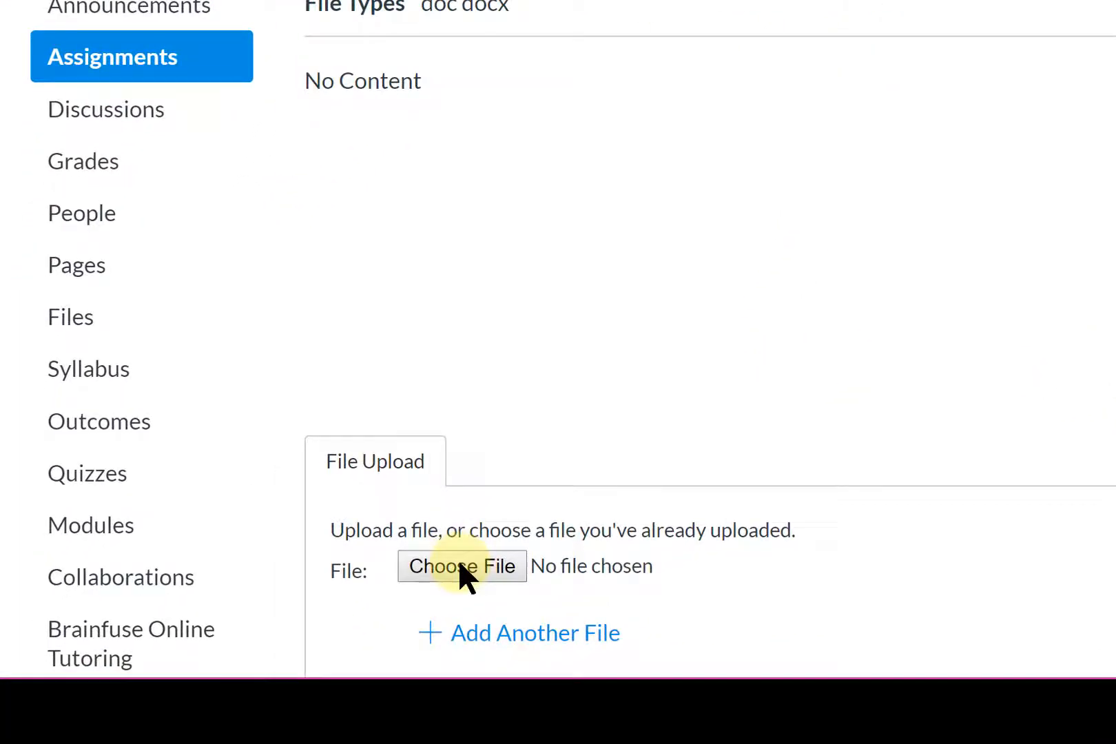
- Choose canvas upload test.doc as the student's file upload
left_click(461, 567)
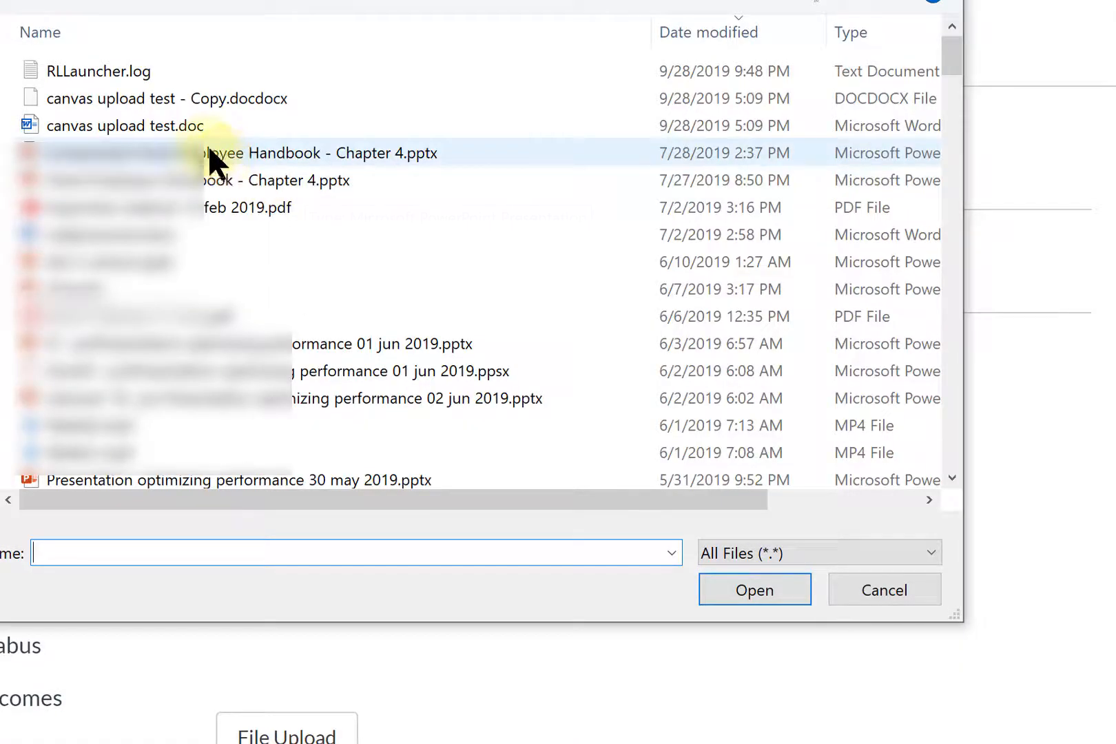
left_click(124, 126)
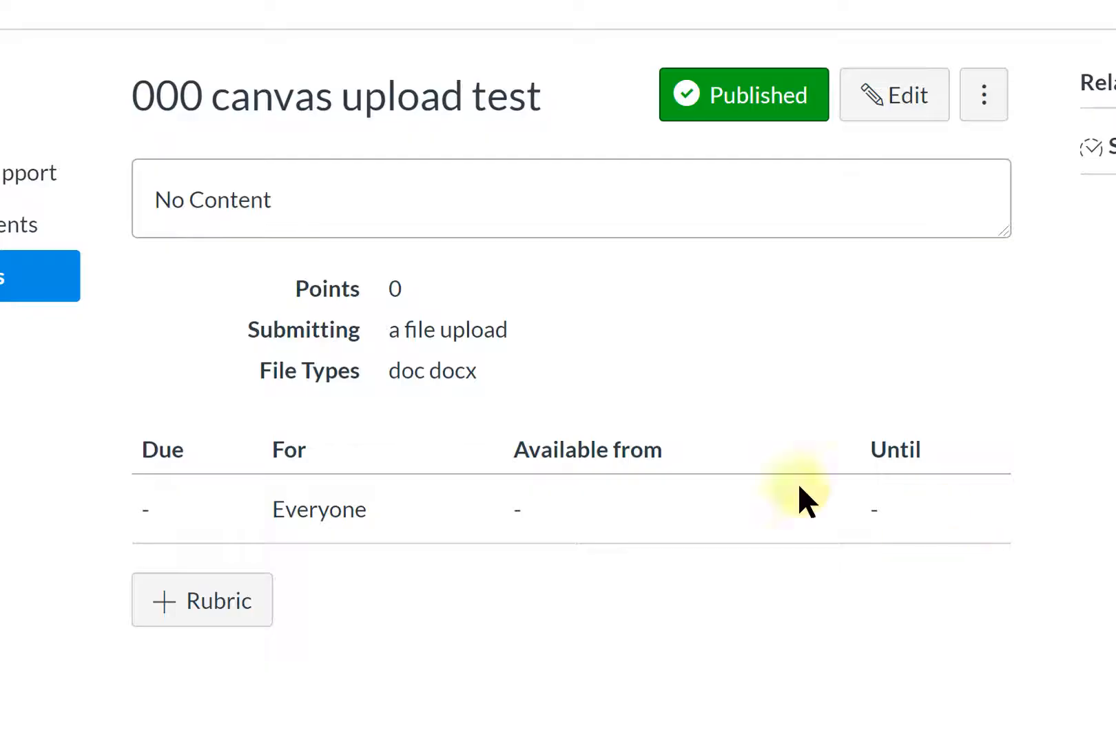
mouse_move(396, 150)
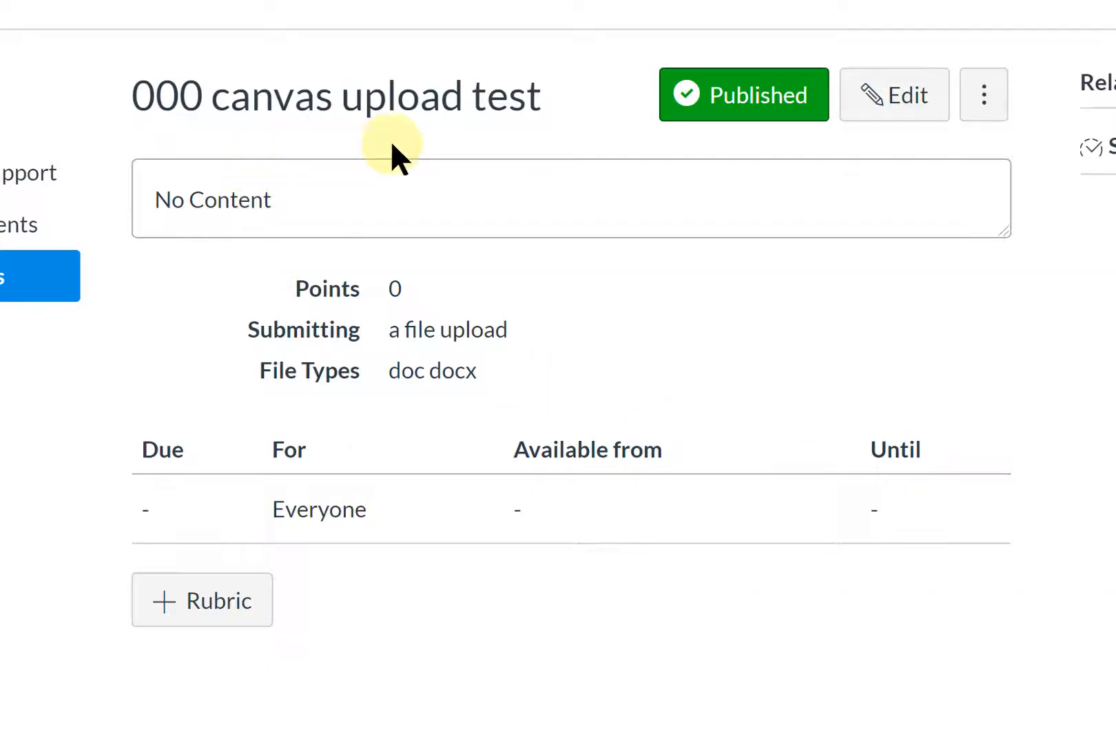
mouse_move(895, 95)
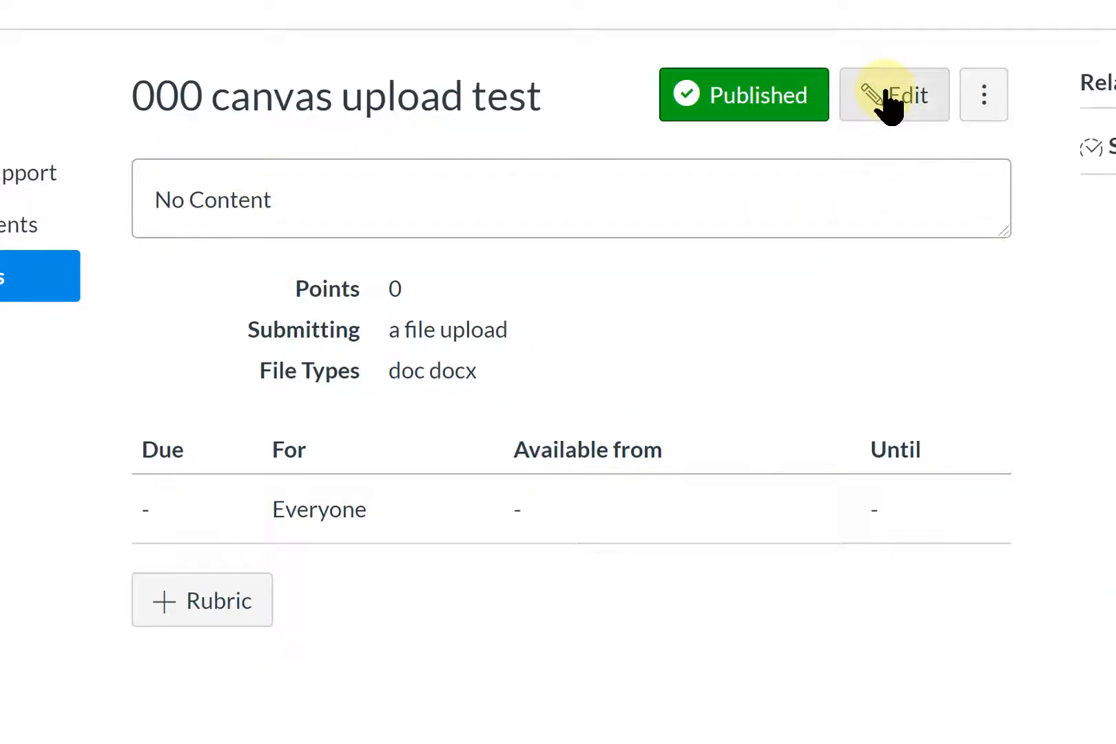
- Edit the assignment, adding a comma to make the file types 'doc, docx'
left_click(894, 94)
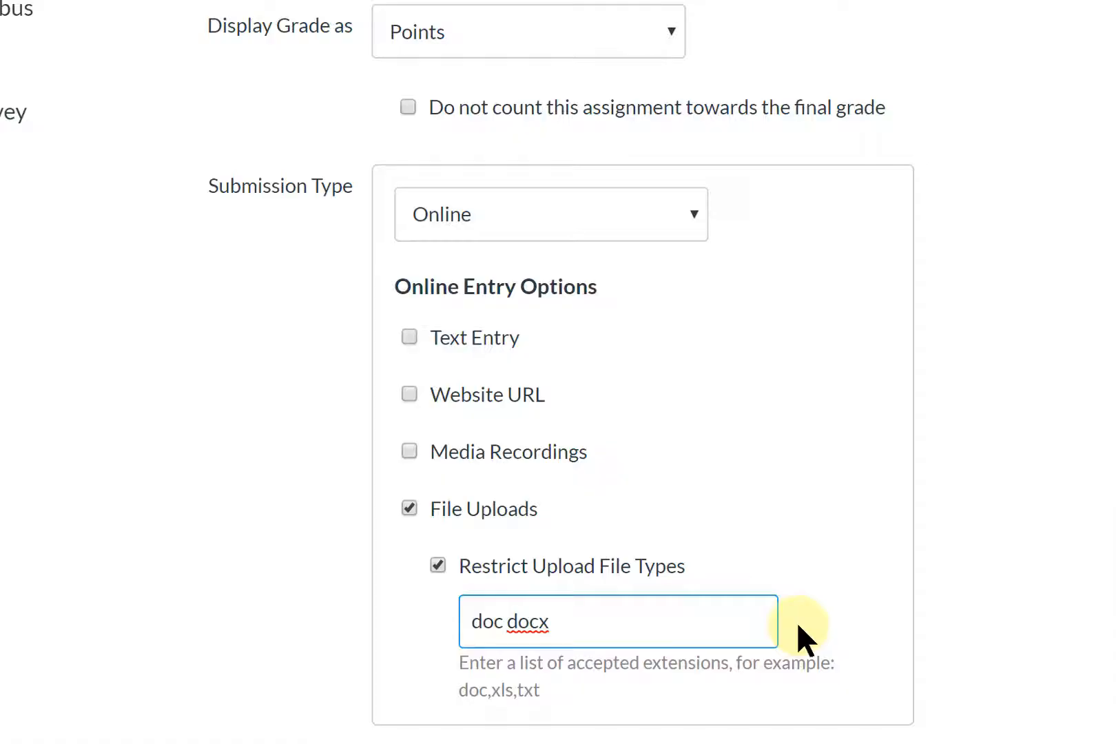
type(",")
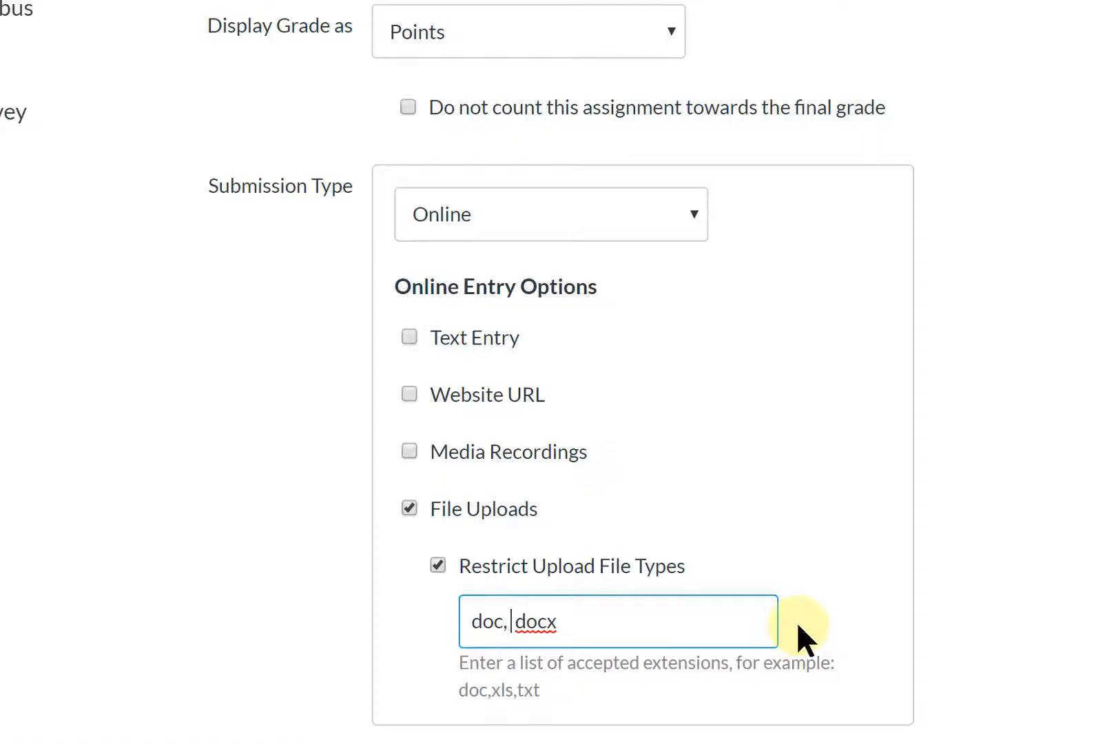
scroll("down", 3)
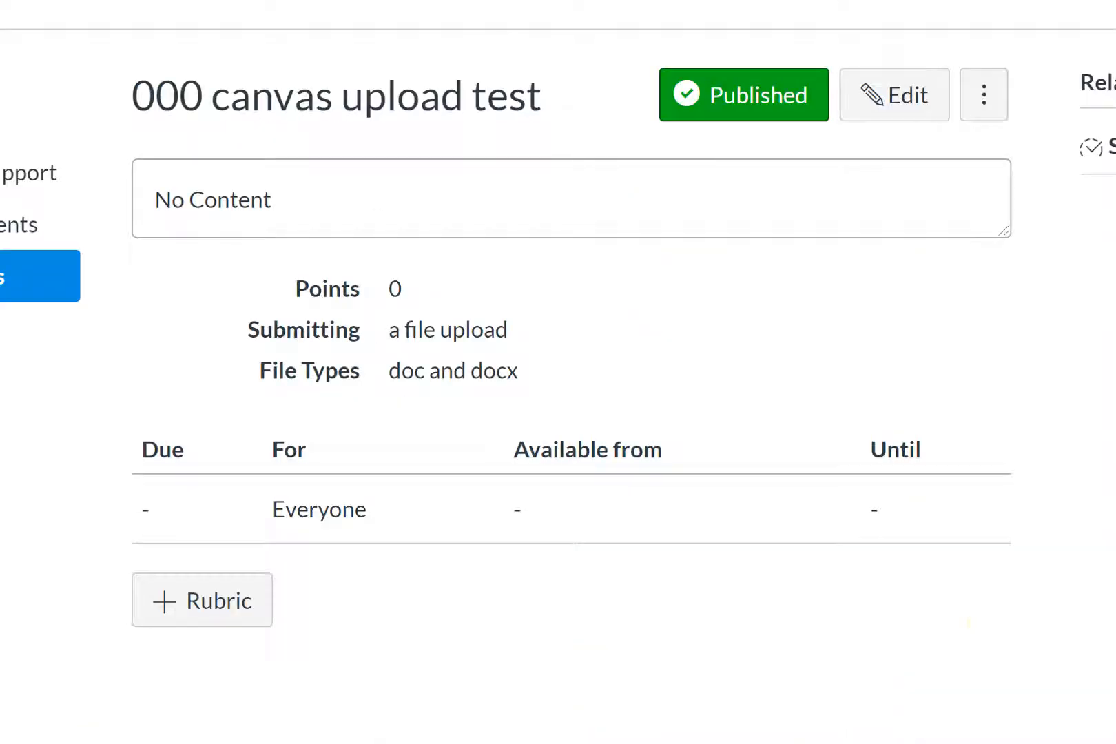
- Attach canvas upload test.doc and submit the assignment
scroll("down", 3)
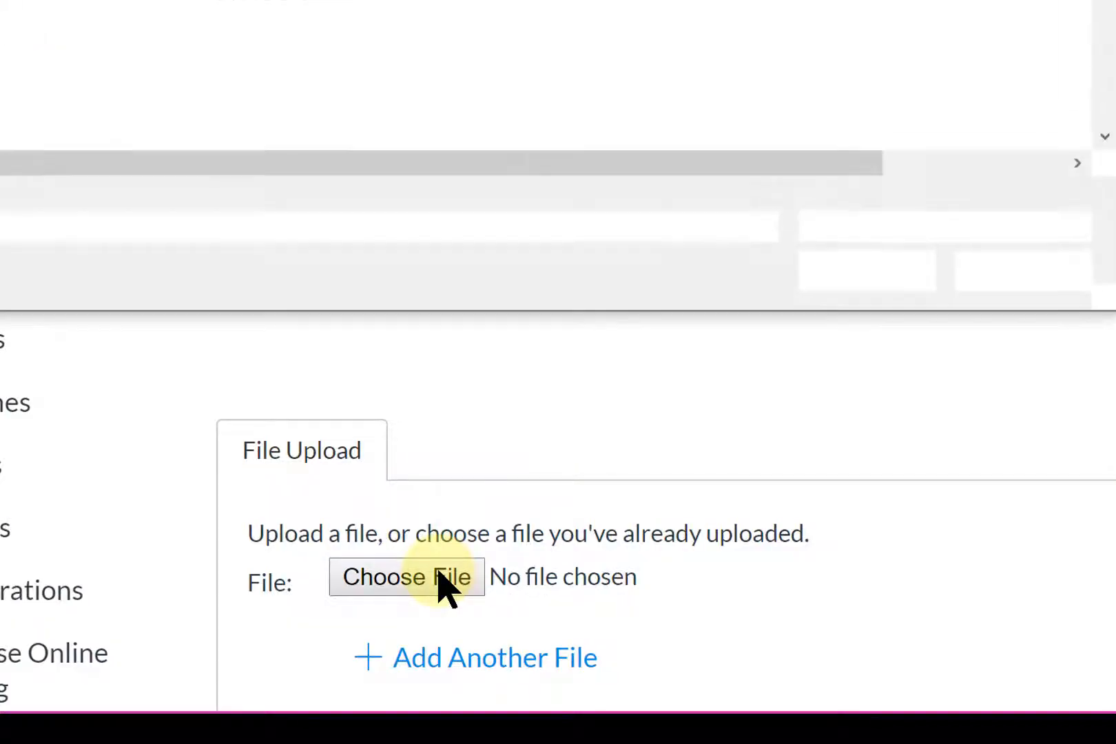
left_click(407, 577)
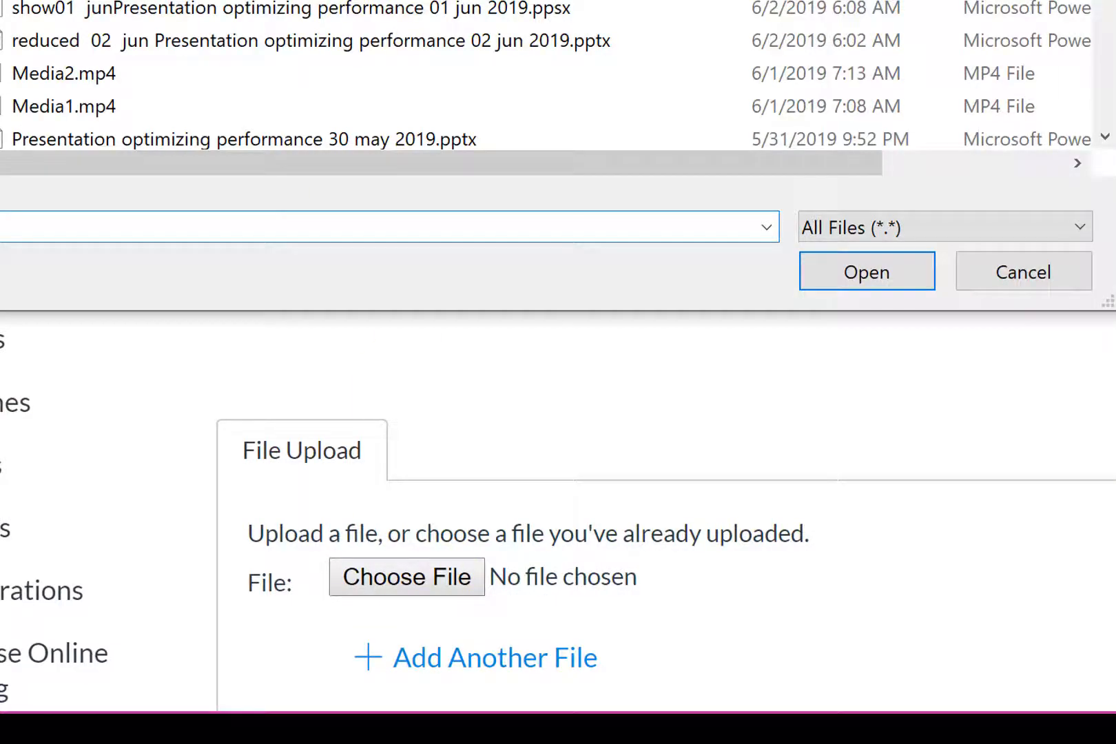
left_click(866, 271)
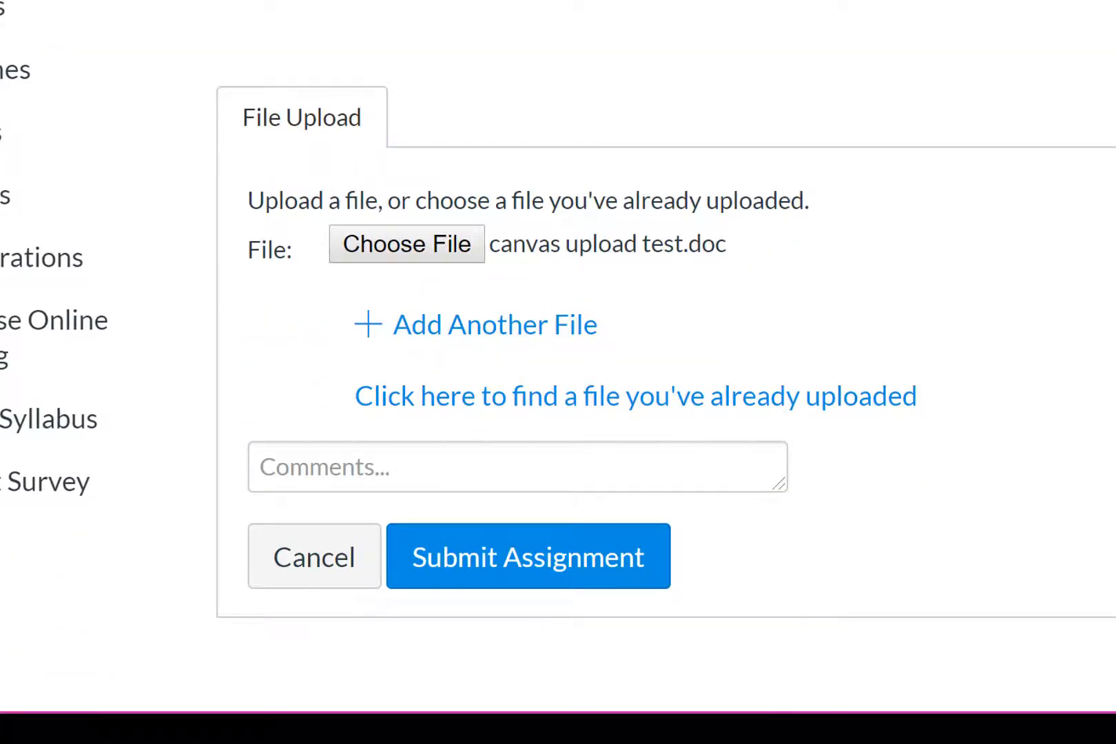
left_click(529, 556)
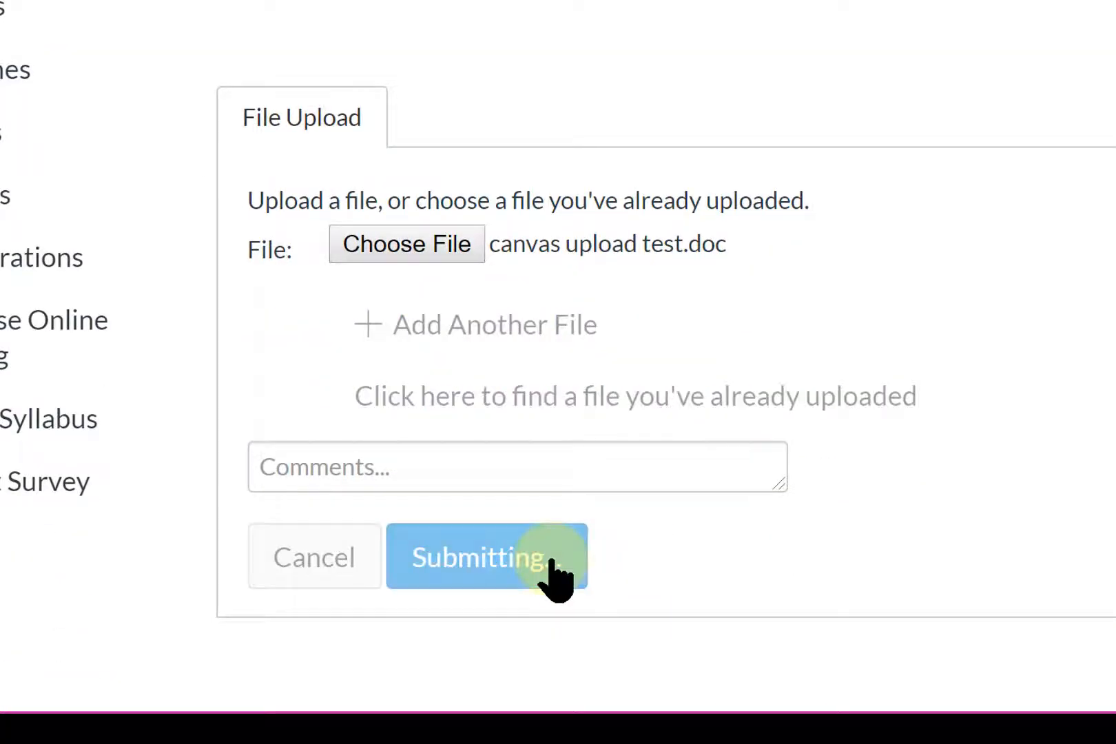